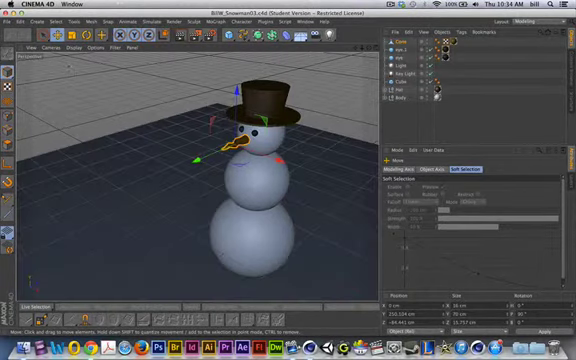
Add a Cube primitive to the snowman scene, creating Cube.1
left_click(10, 22)
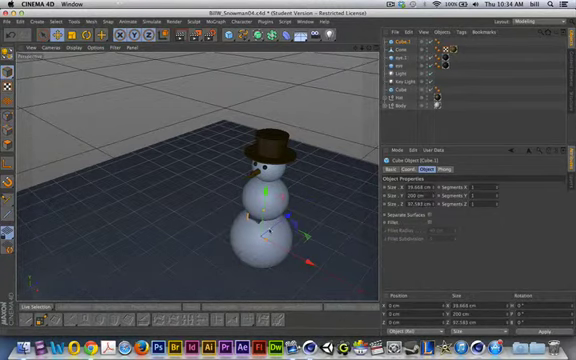
Shrink the cube to a thin stick about 12–14 cm wide and 89 cm tall
left_click(265, 235)
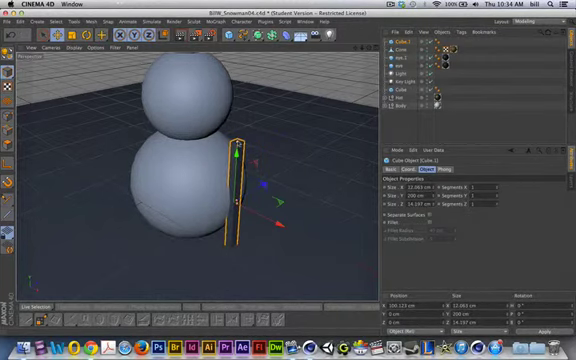
left_click_drag(240, 150, 240, 175)
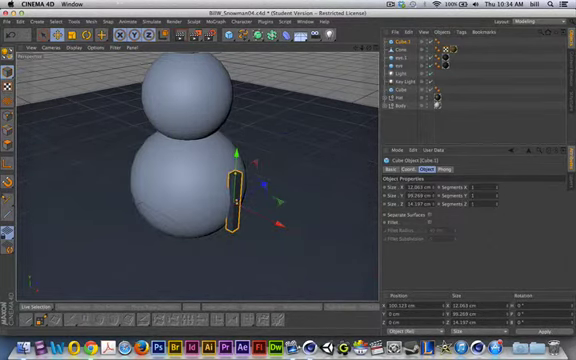
triple_click(410, 185)
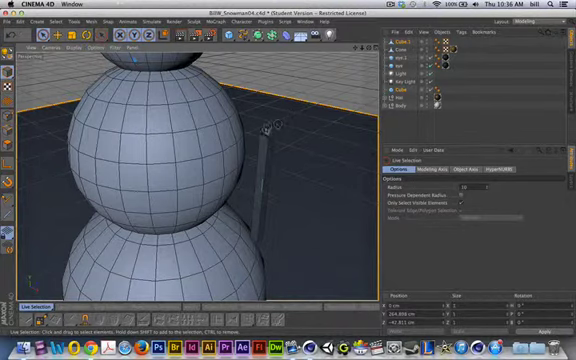
mouse_move(303, 131)
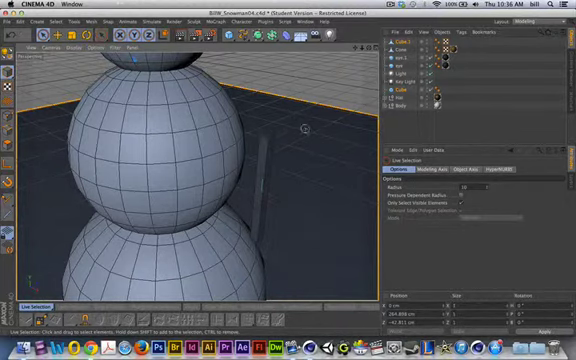
Select the stick's top polygon with Live Selection in Polygon mode
left_click(270, 200)
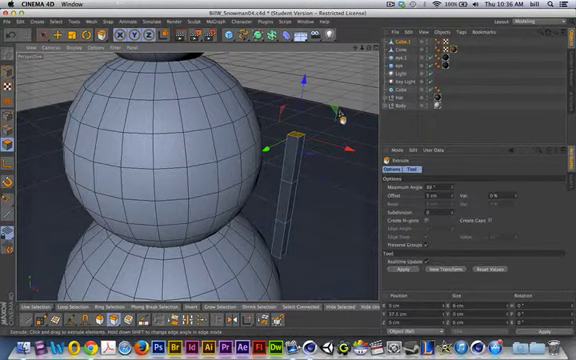
mouse_move(325, 207)
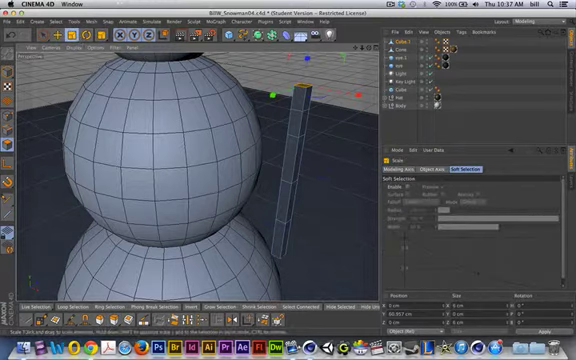
mouse_move(340, 165)
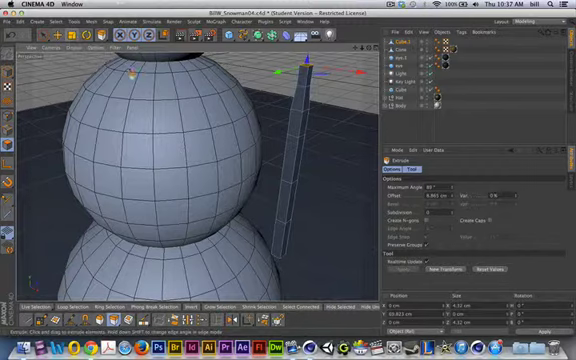
mouse_move(325, 160)
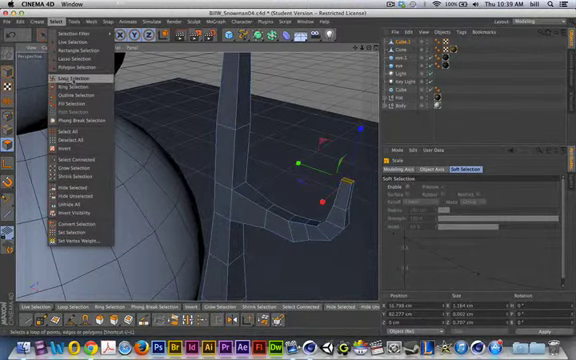
Loop-select the face strip along the bent branch
left_click(71, 74)
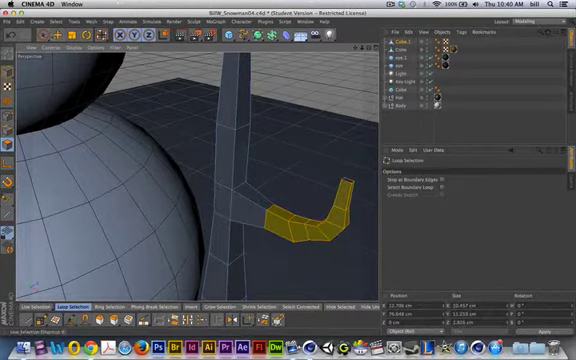
left_click(28, 304)
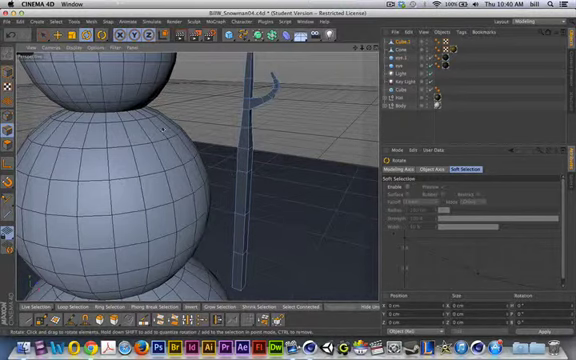
Zoom out to the full stick arm and switch to Loop Selection
left_click(62, 17)
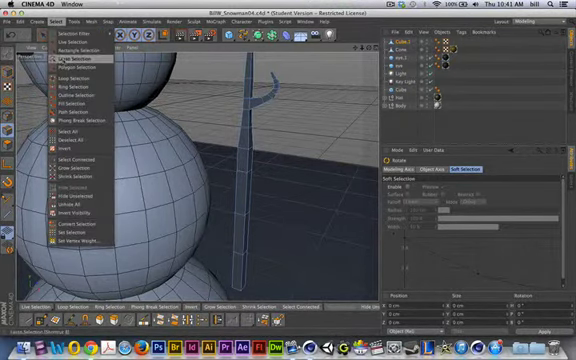
left_click(72, 74)
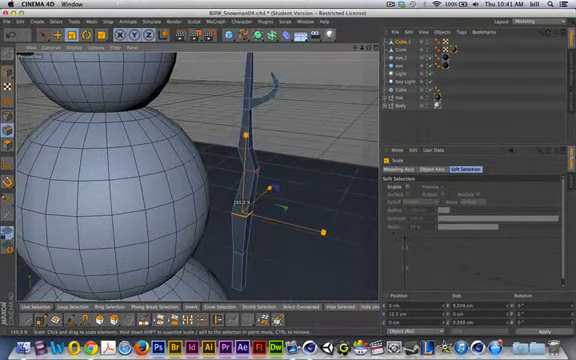
Pick a face loop on the shaft and scale it to vary thickness
left_click(61, 309)
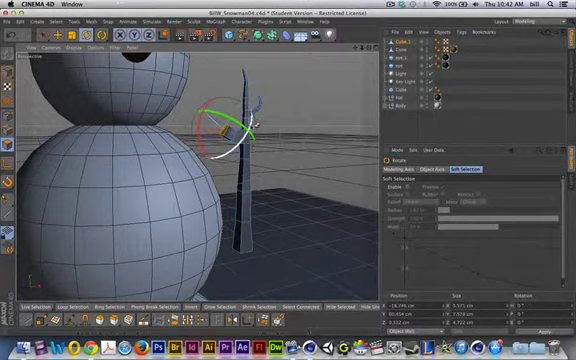
Rotate the stick's pointed tip and end faces to tilt them at an angle
left_click_drag(200, 150, 230, 120)
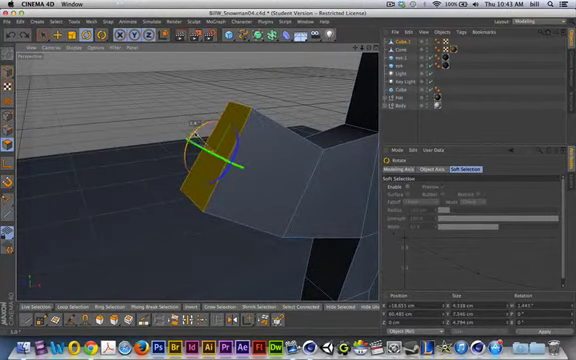
left_click_drag(195, 135, 230, 165)
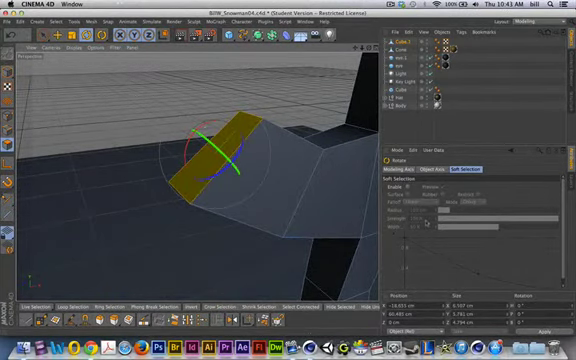